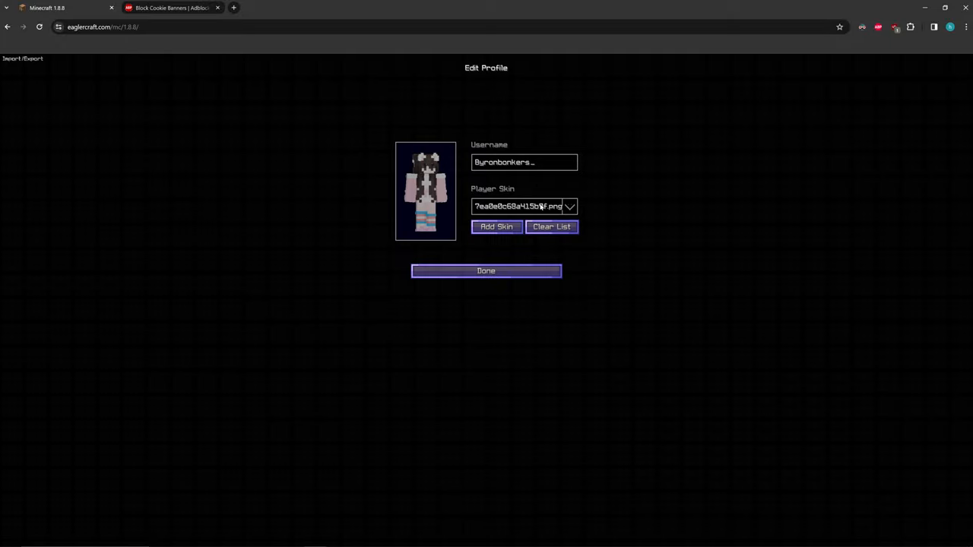
Step: Choose a skin on the Edit Profile screen and join a Bed Wars game
{"action": "left_click", "coordinate": [487, 271]}
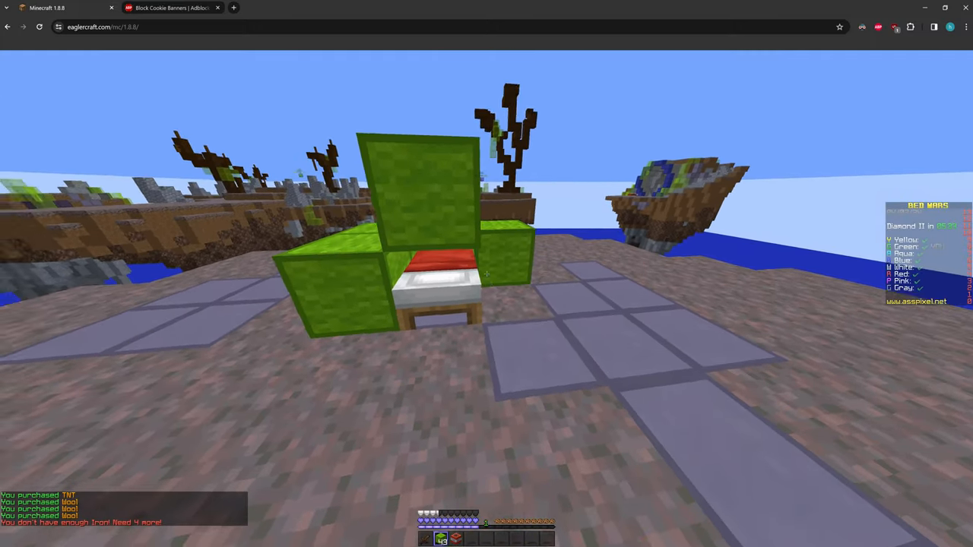
{"action": "mouse_move", "coordinate": [486, 274]}
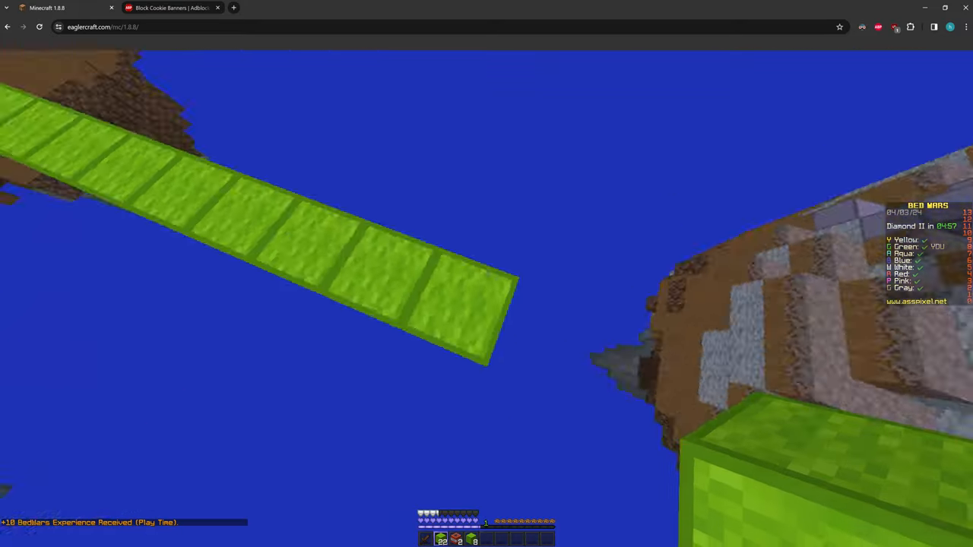
{"action": "mouse_move", "coordinate": [487, 273]}
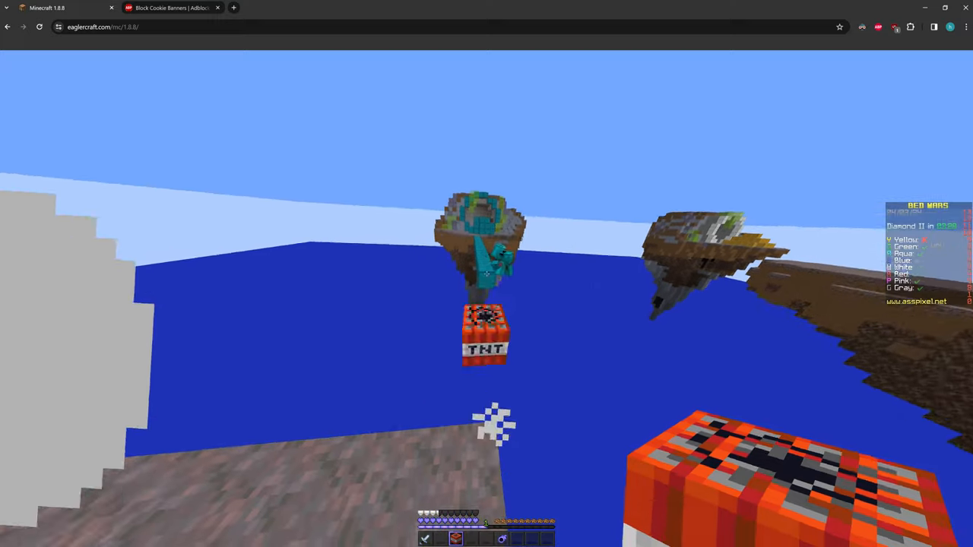
{"action": "mouse_move", "coordinate": [487, 273]}
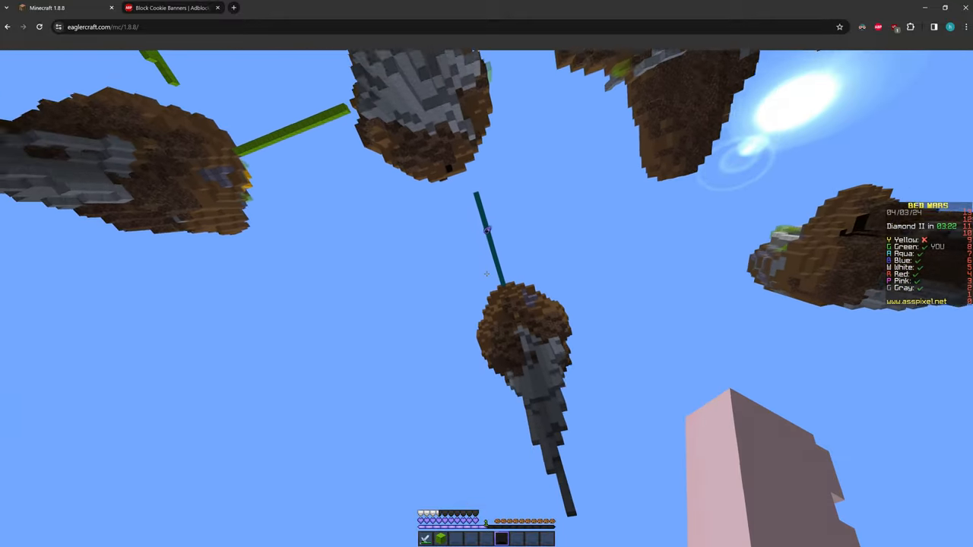
{"action": "mouse_move", "coordinate": [486, 273]}
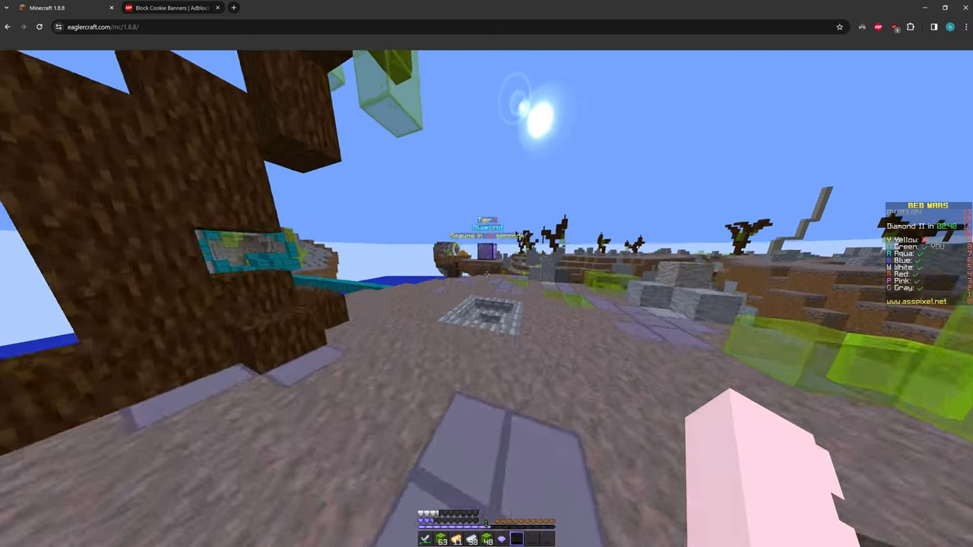
{"action": "mouse_move", "coordinate": [486, 273]}
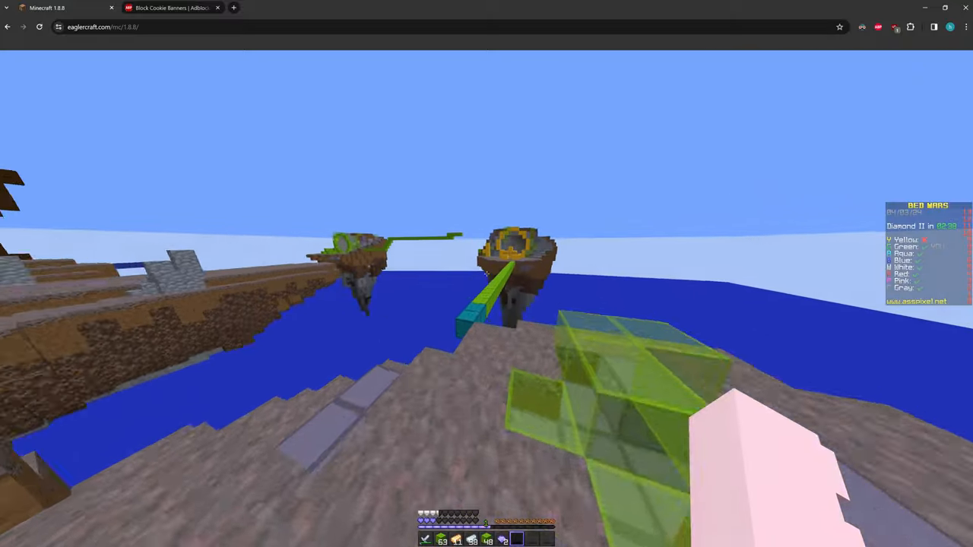
{"action": "mouse_move", "coordinate": [487, 274]}
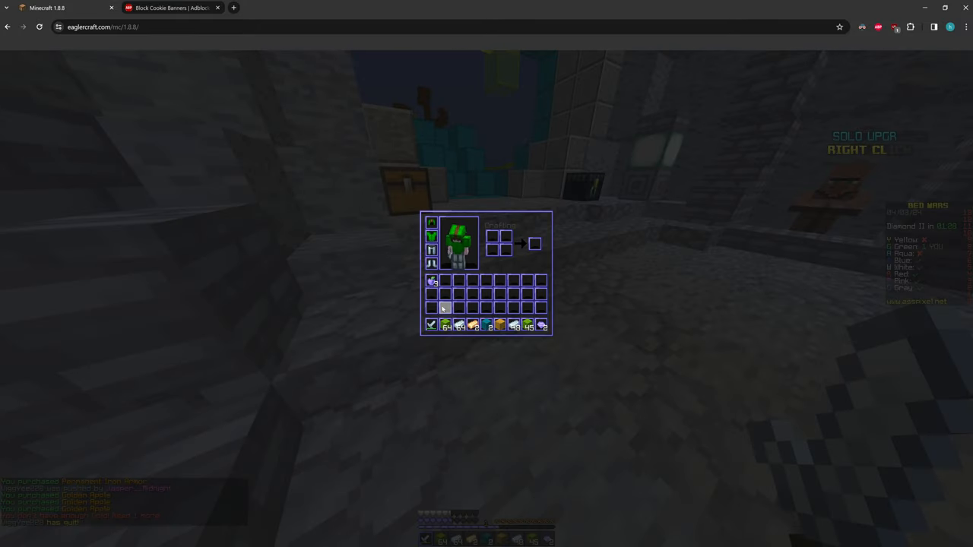
Step: Close the item shop after viewing Permanent Diamond Armor, then close it again after revisiting
{"action": "key", "text": "Escape"}
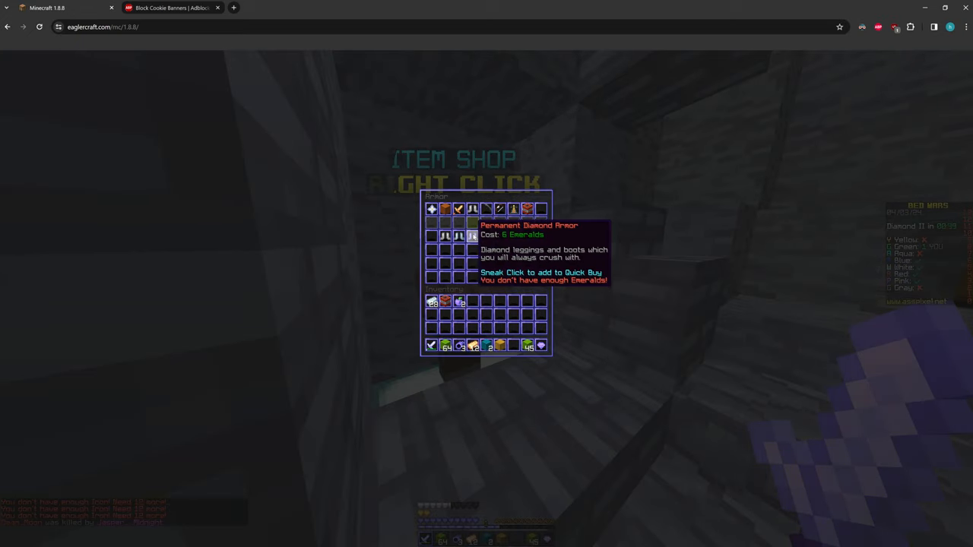
{"action": "key", "text": "Escape"}
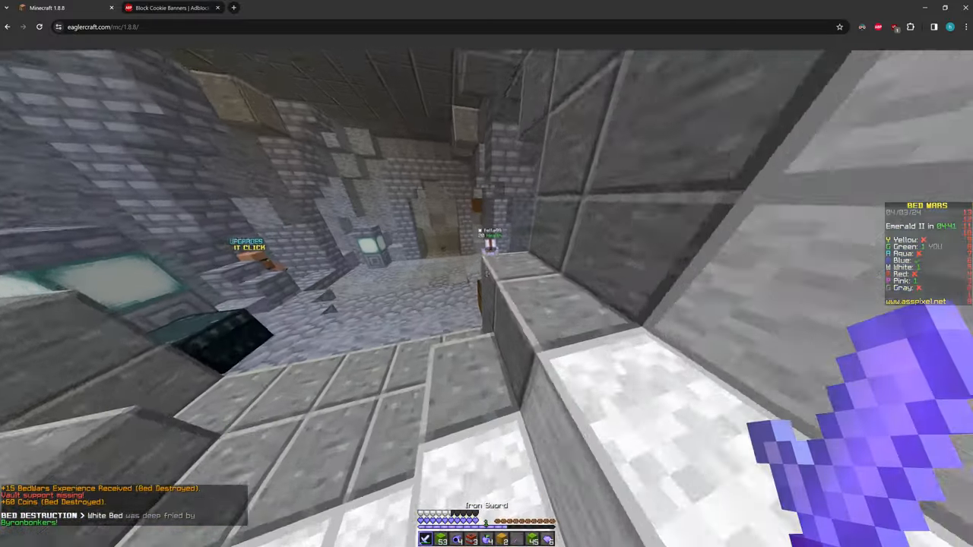
{"action": "mouse_move", "coordinate": [487, 273]}
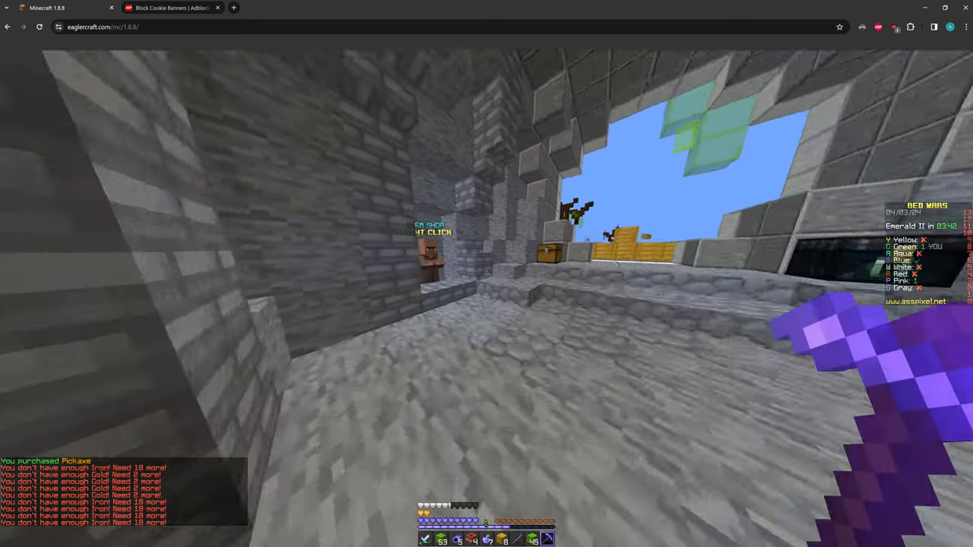
Step: Check the inventory near the Item Shop villager before browsing gear
{"action": "key", "text": "e"}
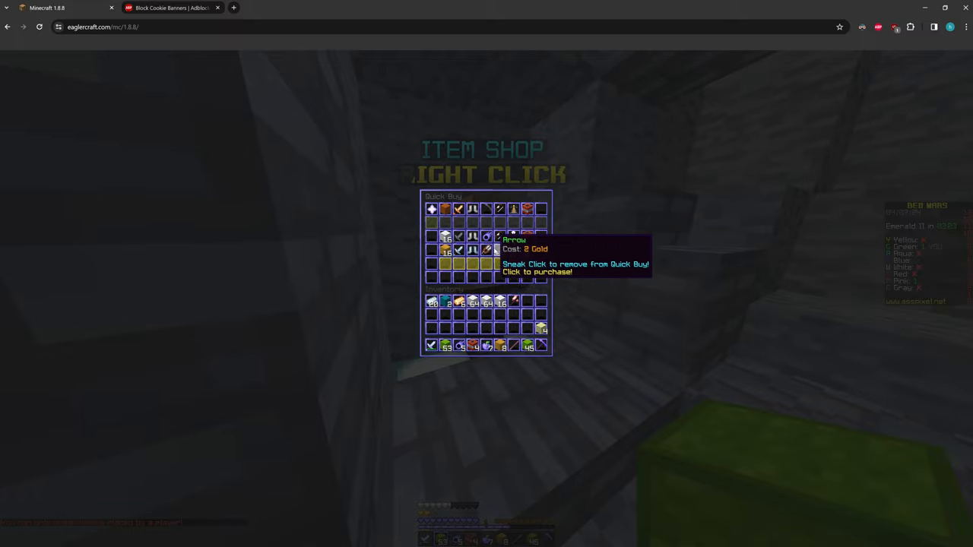
{"action": "key", "text": "Escape"}
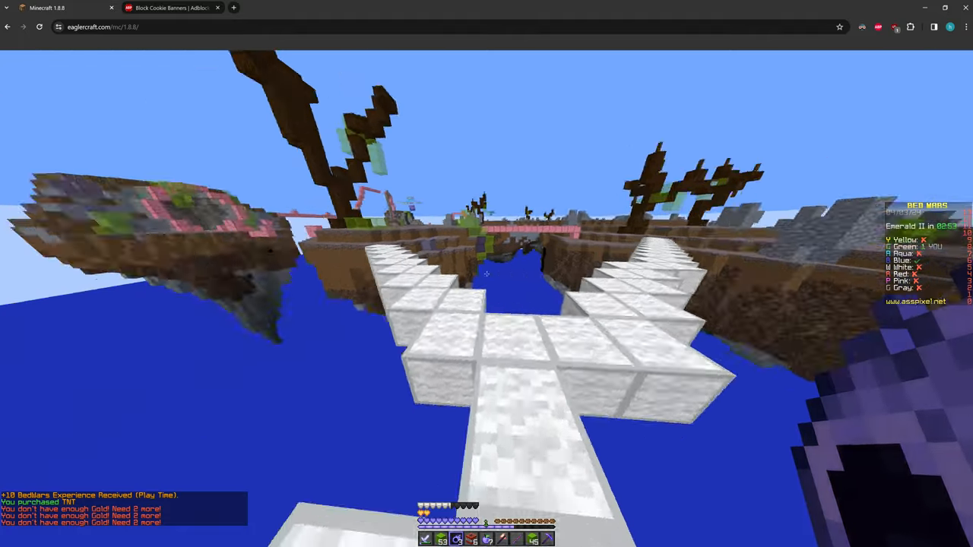
{"action": "mouse_move", "coordinate": [486, 274]}
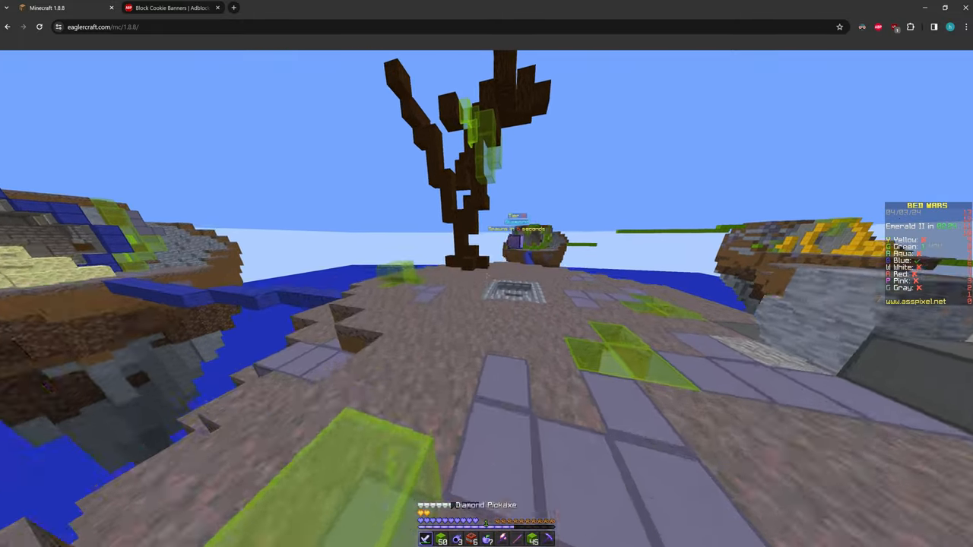
{"action": "mouse_move", "coordinate": [487, 274]}
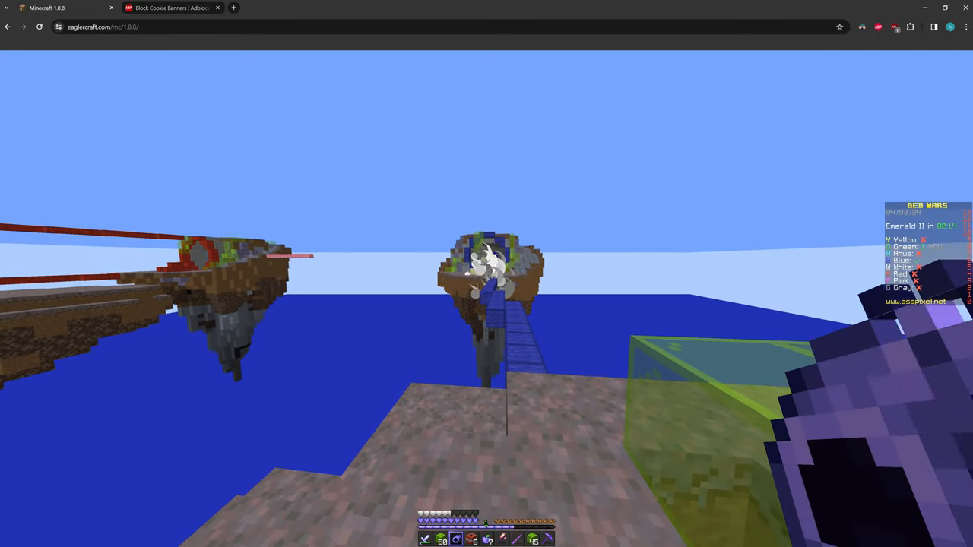
Step: Check the inventory for gear and the Haste effect, then resume crossing the blue bridge
{"action": "key", "text": "e"}
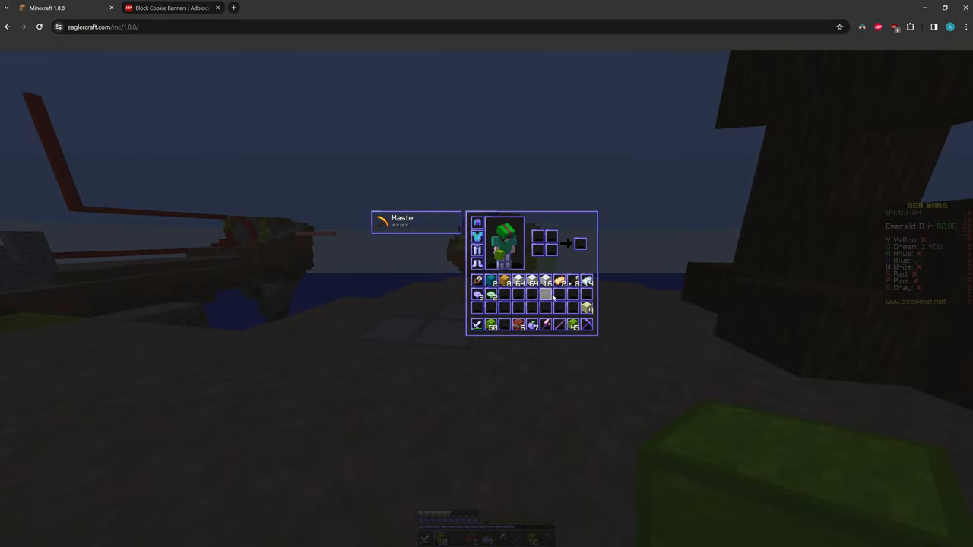
{"action": "key", "text": "Escape"}
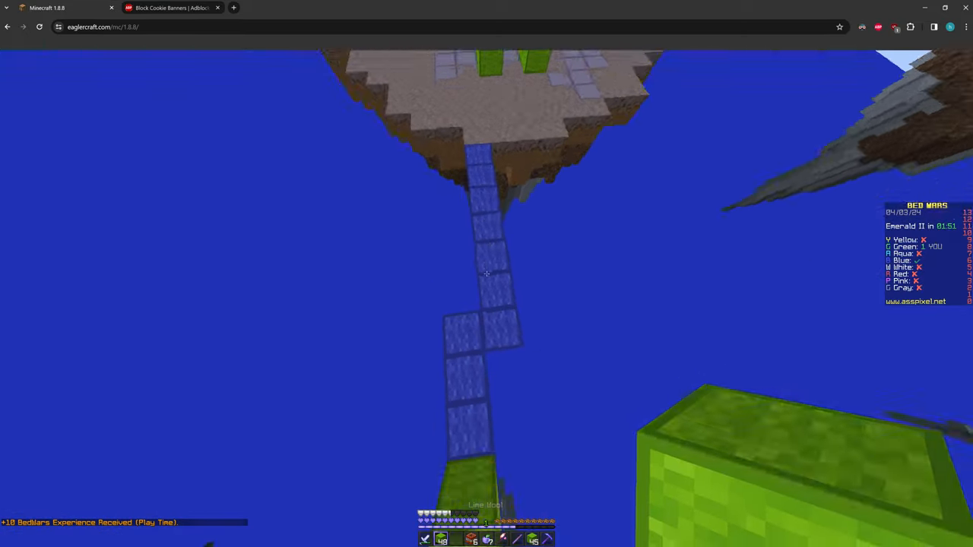
{"action": "mouse_move", "coordinate": [486, 273]}
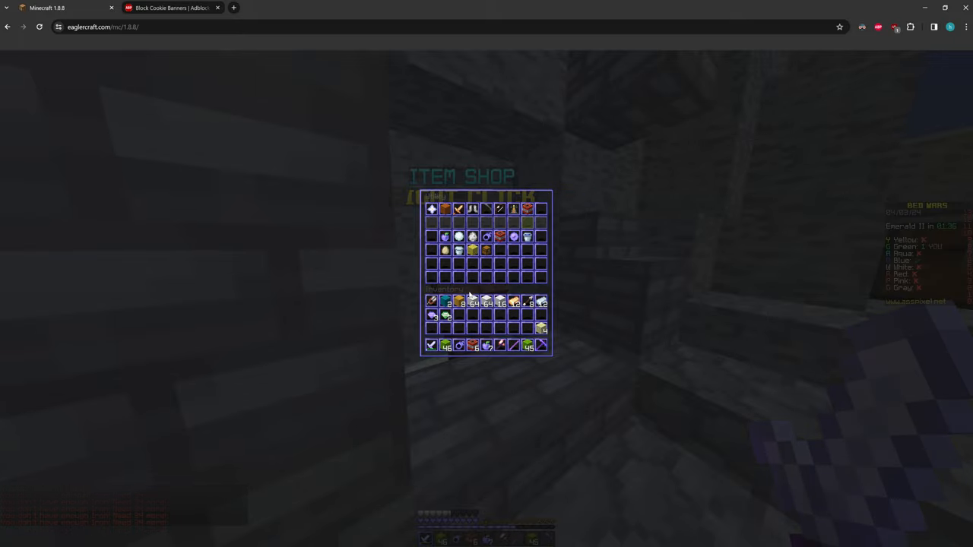
{"action": "mouse_move", "coordinate": [502, 236]}
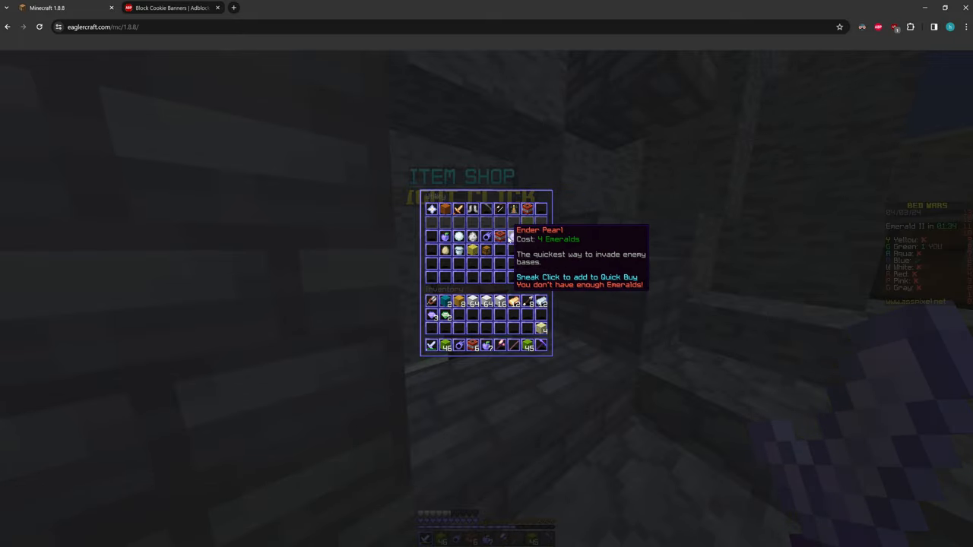
{"action": "mouse_move", "coordinate": [514, 208]}
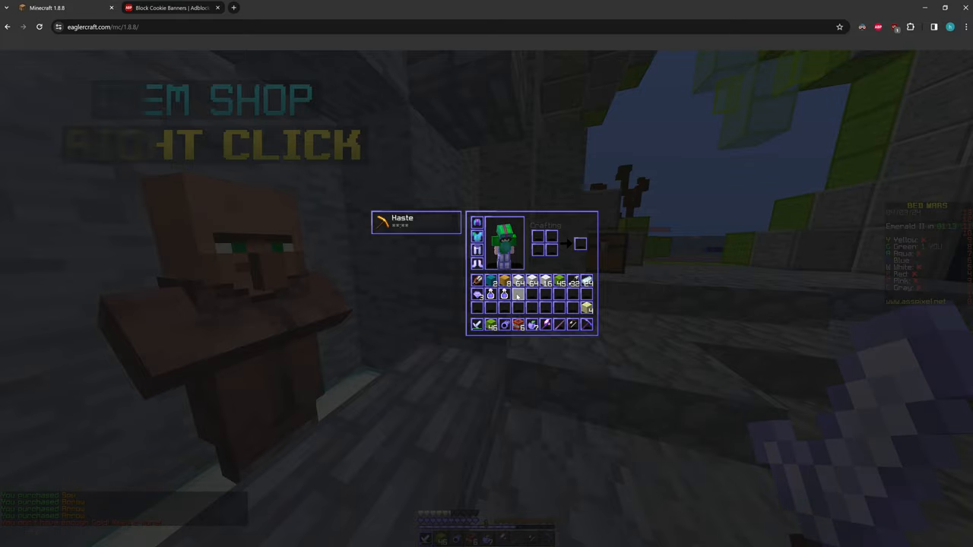
Step: Close the shop after finding the Ender Pearl unaffordable and head back to the stone base
{"action": "key", "text": "Escape"}
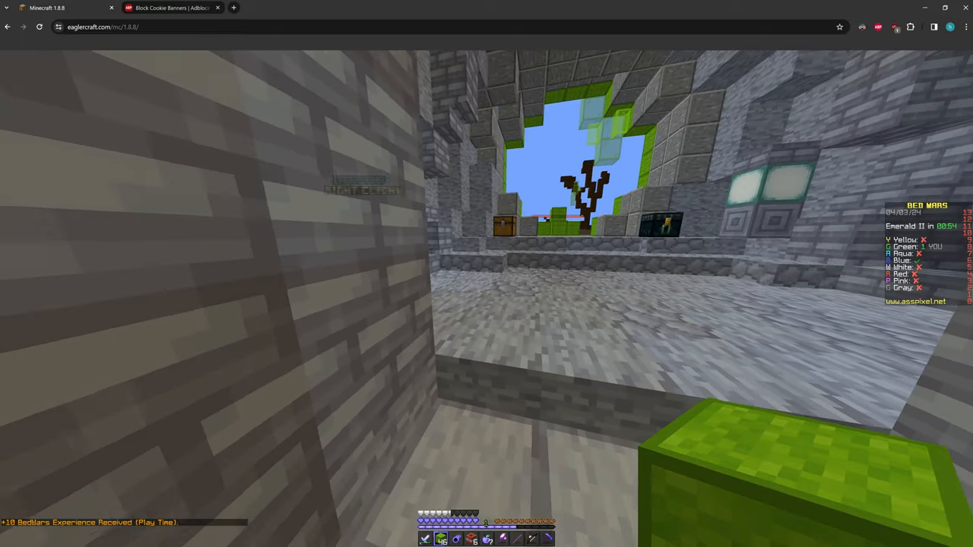
{"action": "mouse_move", "coordinate": [487, 274]}
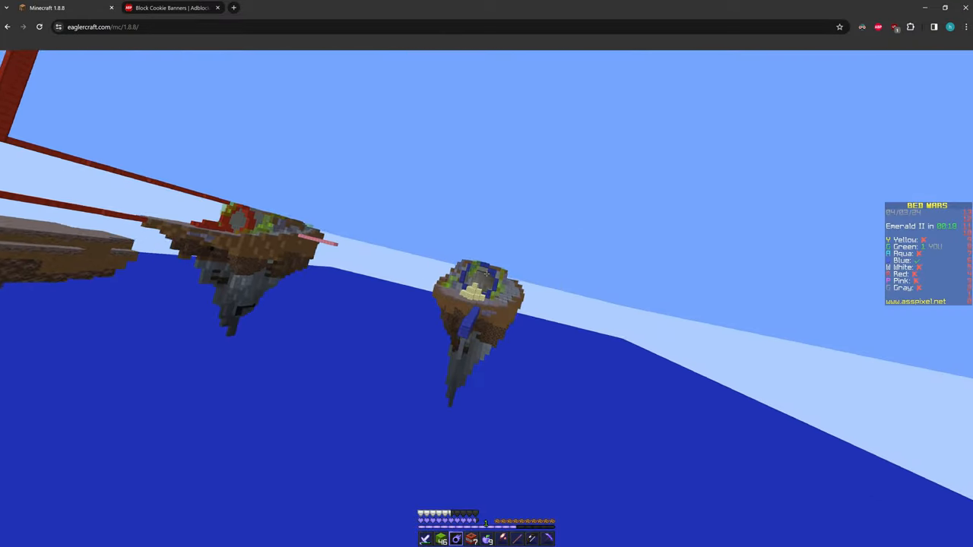
{"action": "mouse_move", "coordinate": [487, 274]}
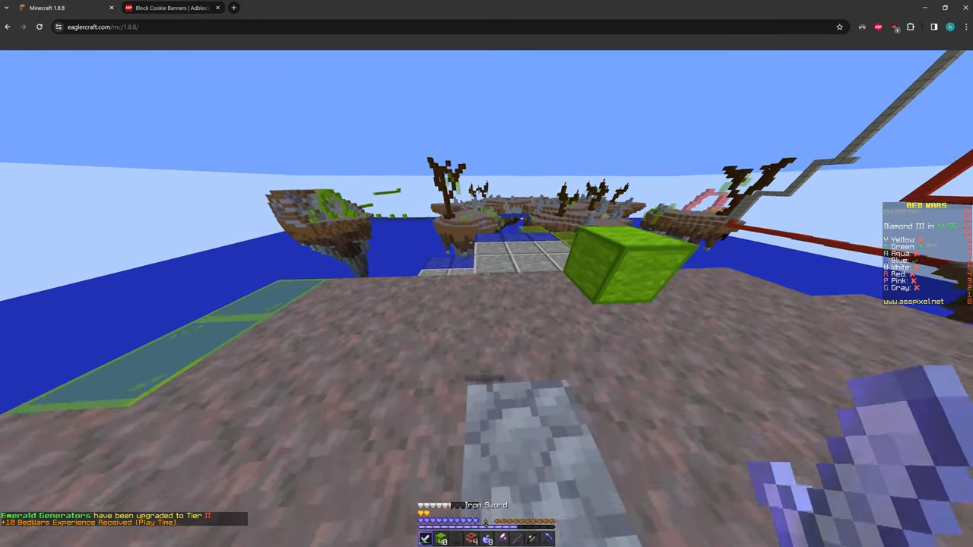
{"action": "mouse_move", "coordinate": [486, 274]}
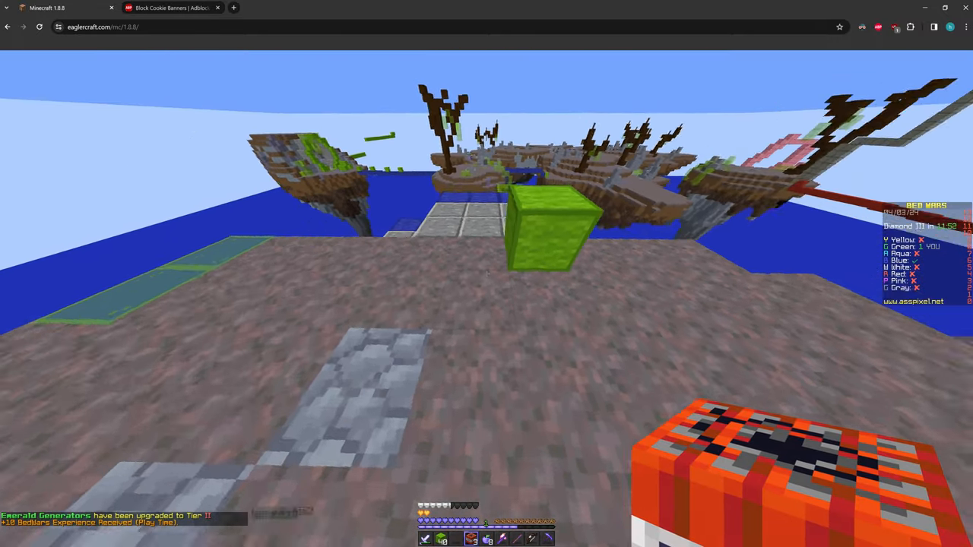
{"action": "mouse_move", "coordinate": [486, 274]}
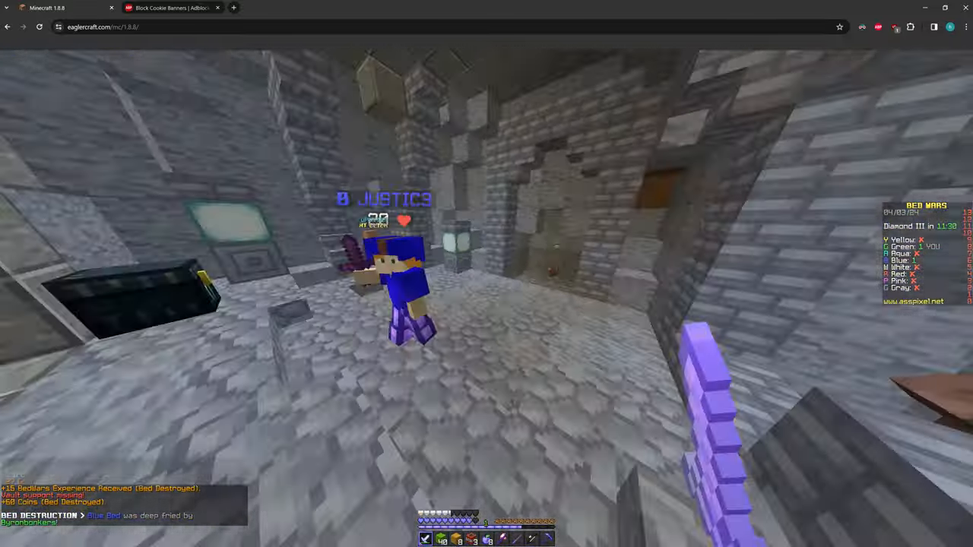
{"action": "mouse_move", "coordinate": [486, 274]}
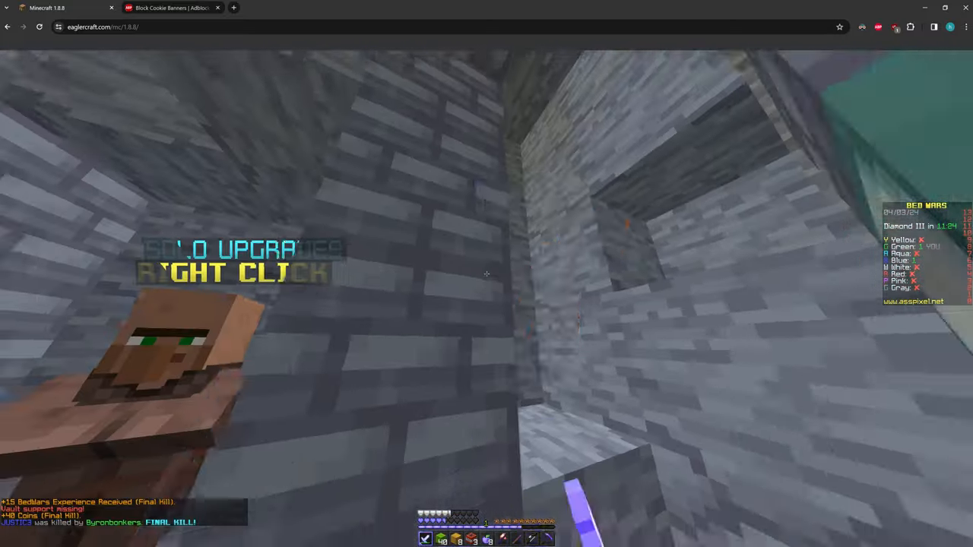
{"action": "mouse_move", "coordinate": [486, 274]}
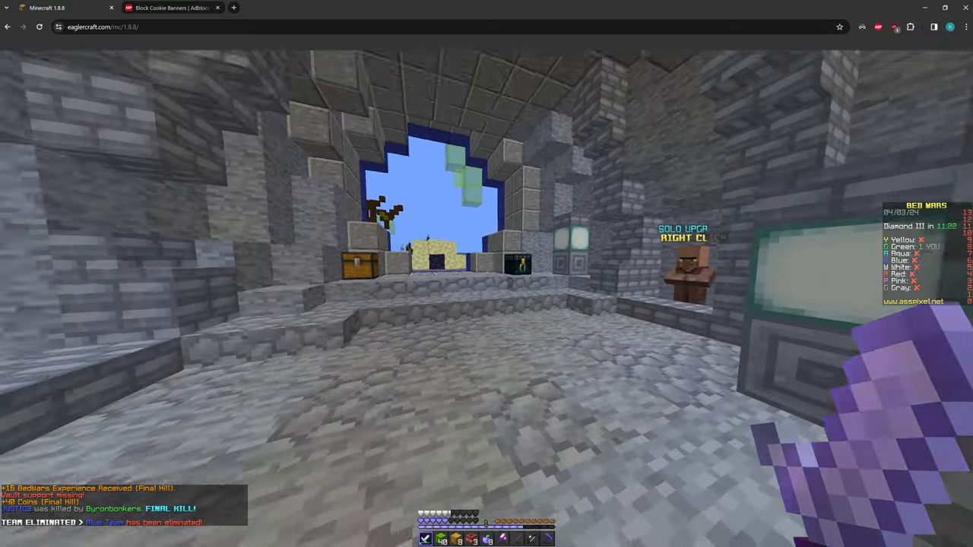